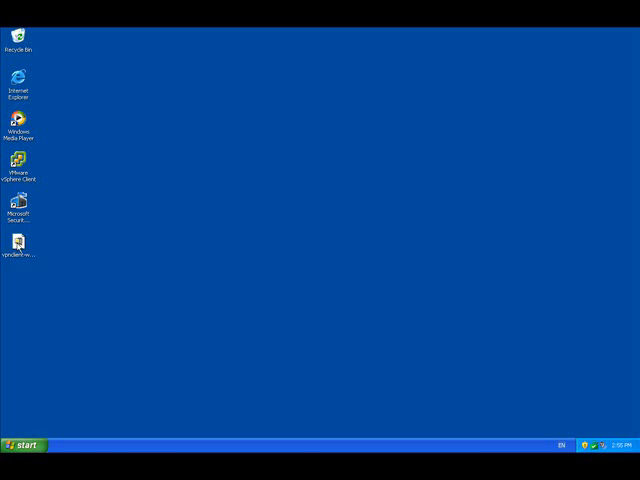
- Unzip the vpnclient self-extracting package's 12 files to launch the VPN Client 5.0.05.0290 setup
click(20, 245)
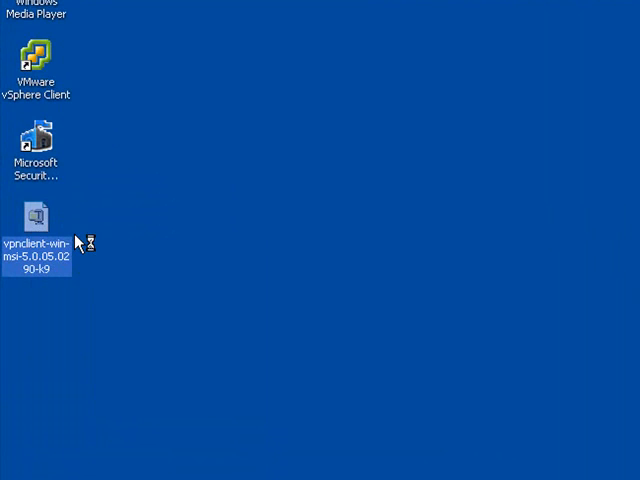
double_click(37, 216)
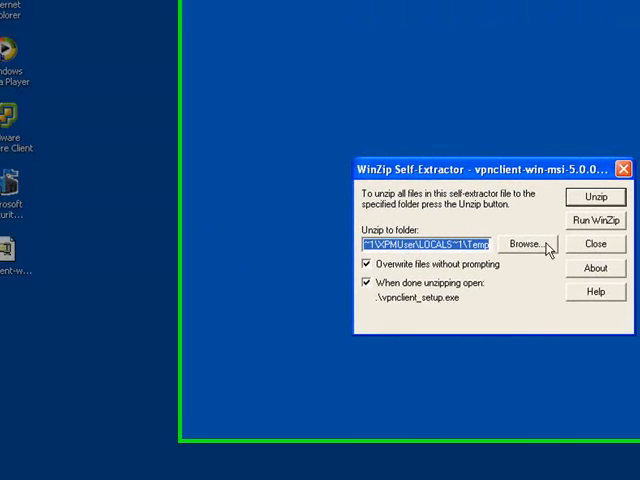
click(595, 196)
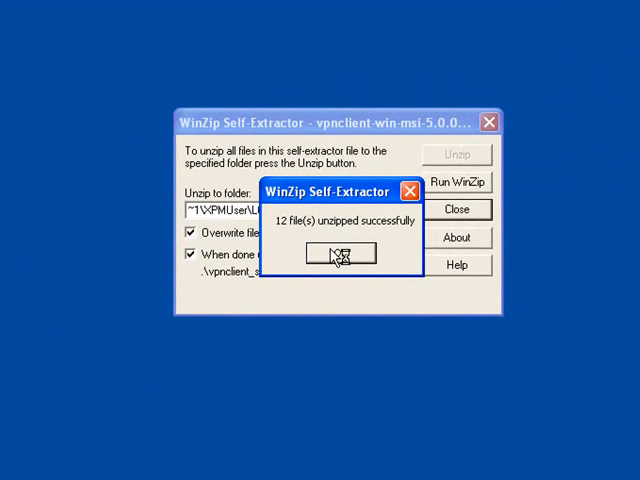
click(338, 253)
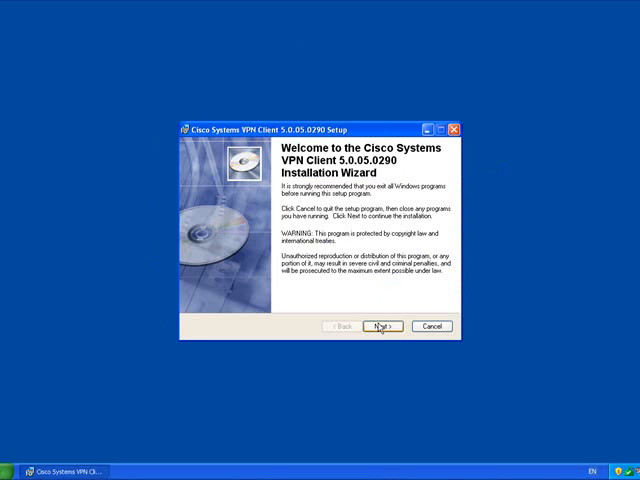
- Install VPN Client 5.0.05.0290 in the default folder after accepting the license, then restart
click(383, 326)
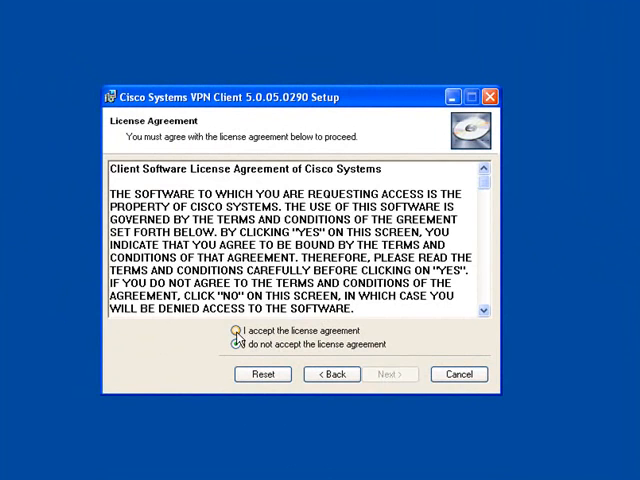
click(388, 373)
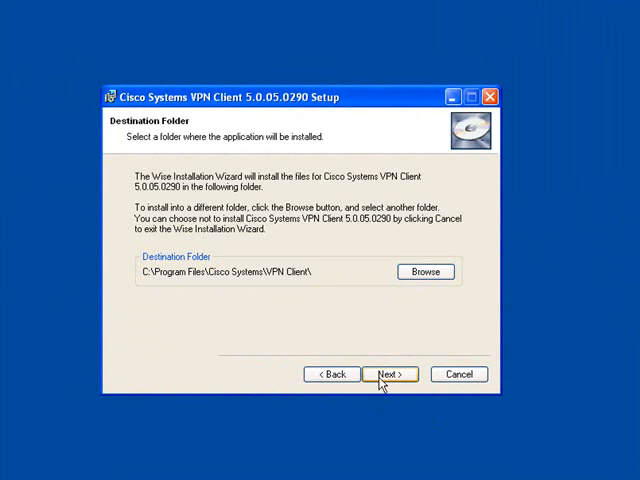
click(388, 373)
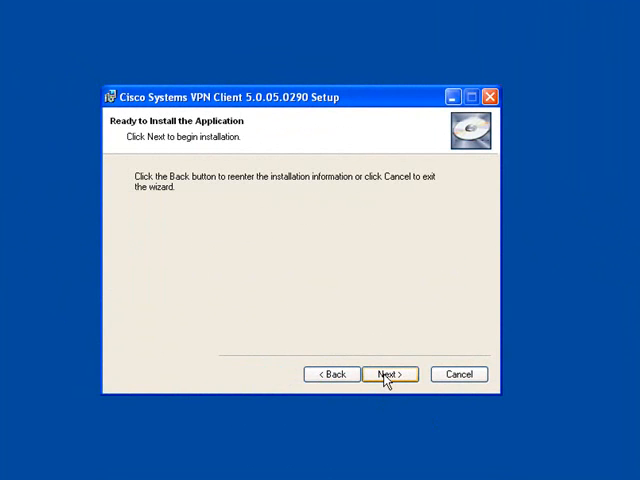
click(388, 373)
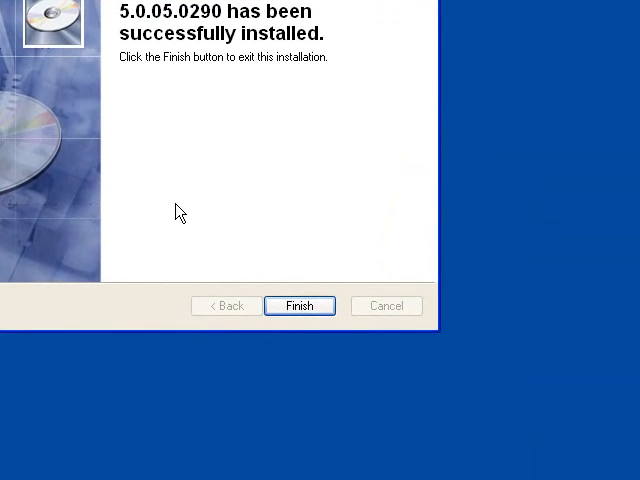
click(299, 306)
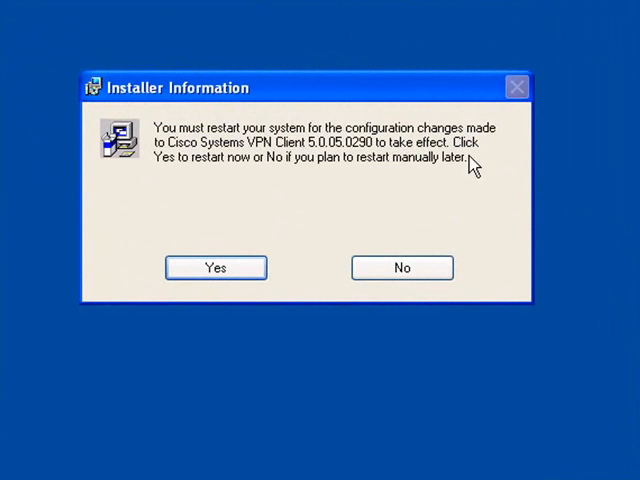
mouse_move(343, 352)
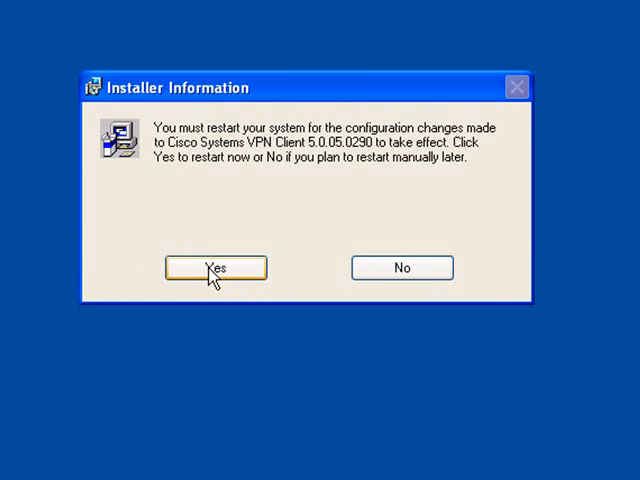
click(214, 268)
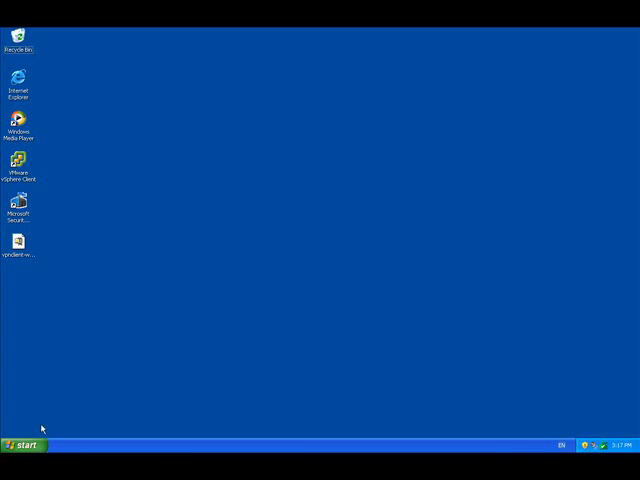
- Send the Cisco Systems VPN Client Start Menu entry to the desktop as a shortcut
click(22, 440)
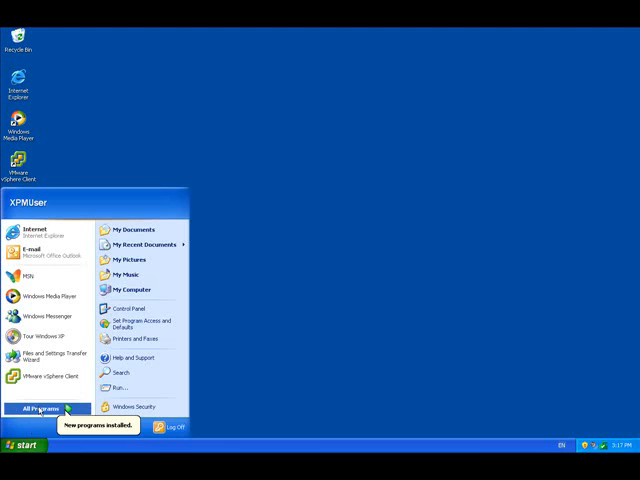
click(62, 408)
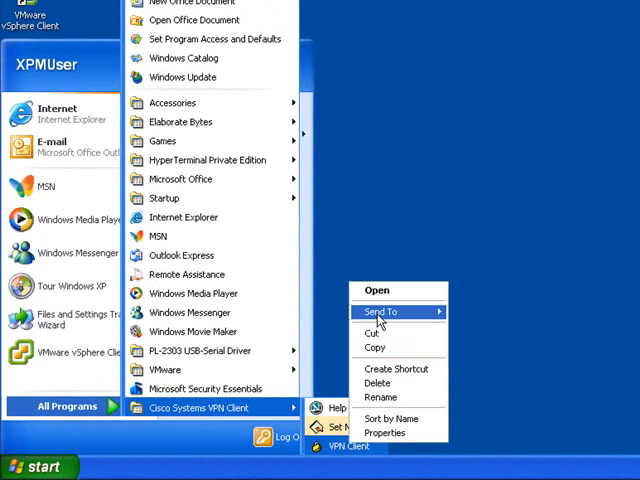
mouse_move(375, 310)
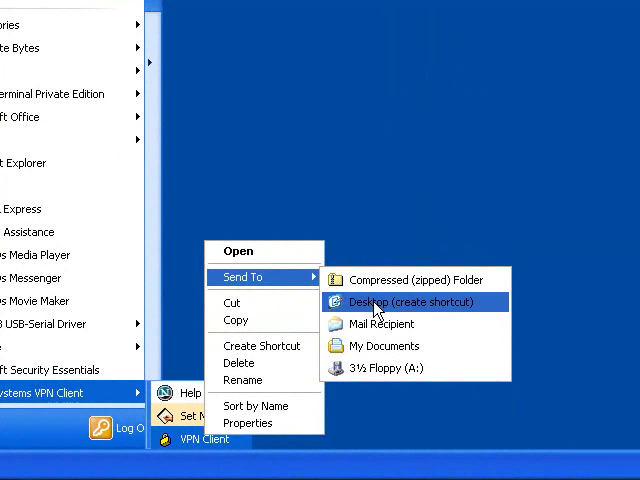
click(398, 301)
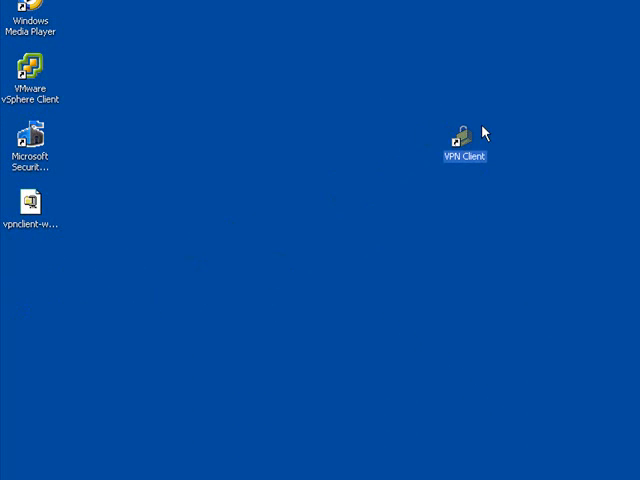
right_click(463, 140)
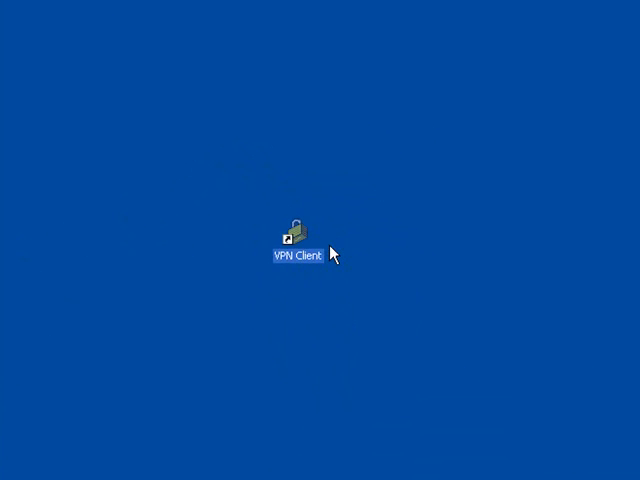
- Launch Cisco VPN Client 5.0.05.0290 from its desktop shortcut
double_click(292, 234)
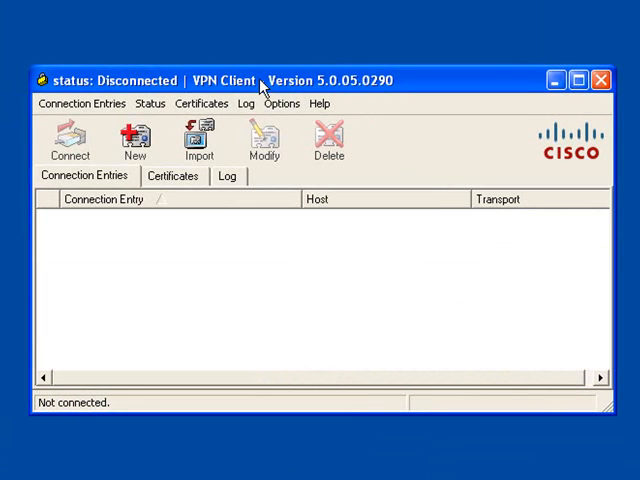
mouse_move(413, 93)
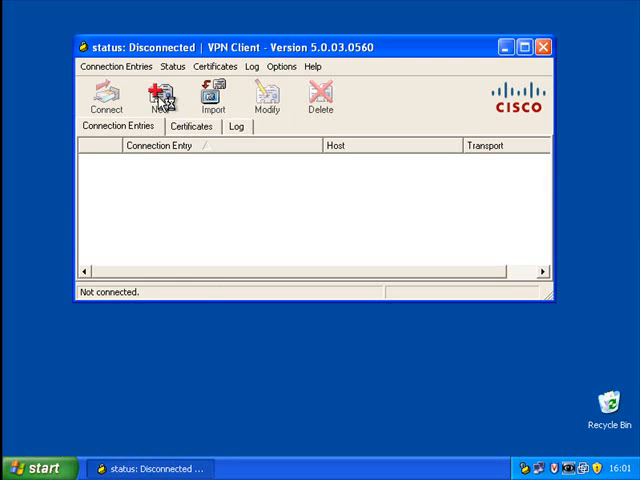
- Create a new connection entry 'Connect To Office' with description 'My VPN Connections'
click(160, 95)
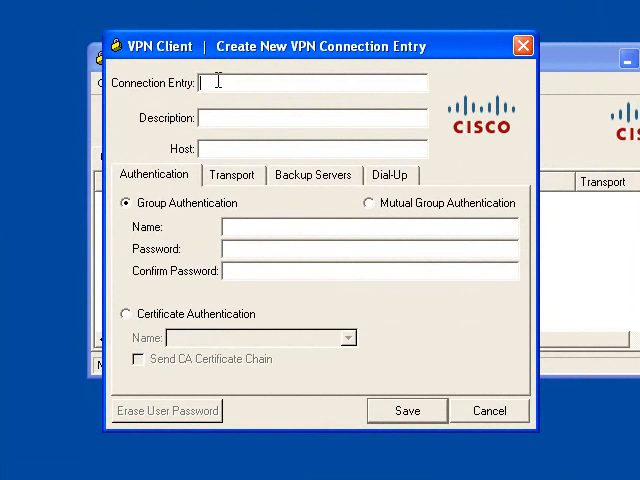
text(Con)
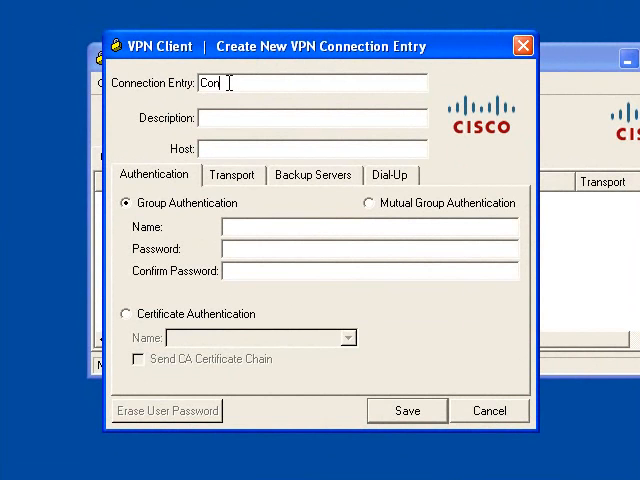
text(nect T)
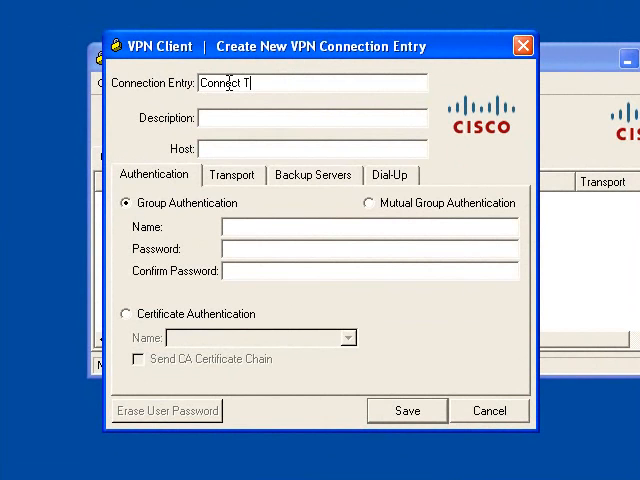
text(o Office)
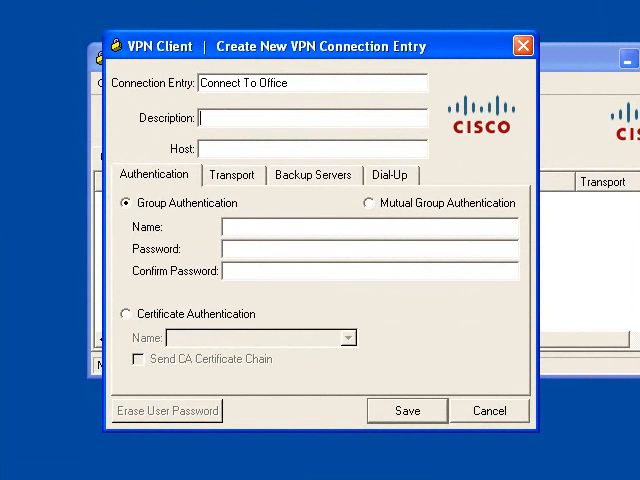
text(My VPN Connections)
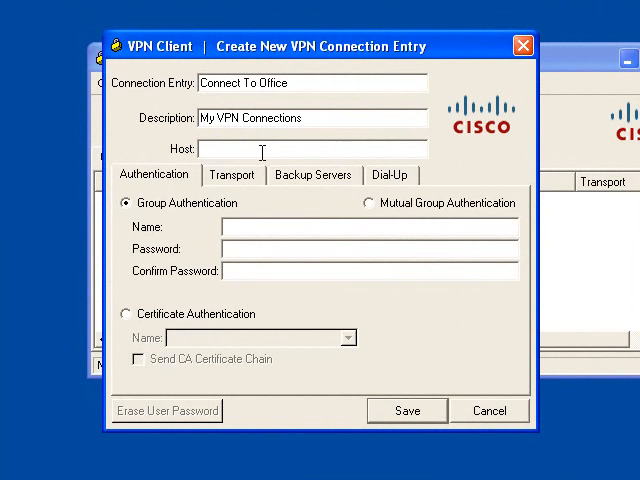
- Enter host 86.24.152 and group name IPSEC-VPN-GROUP with its group passwords
text(8)
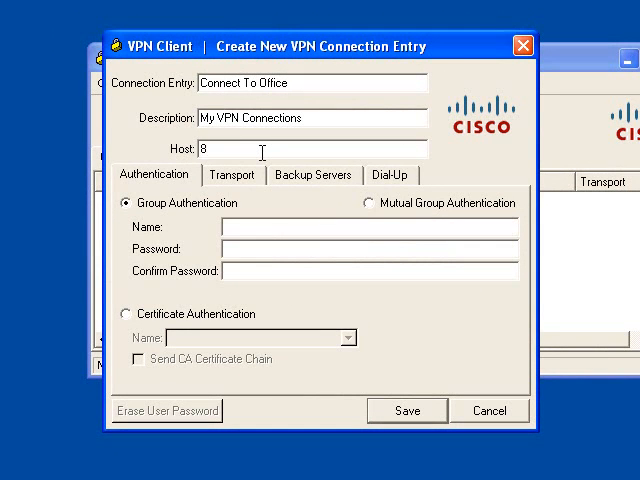
text(6.)
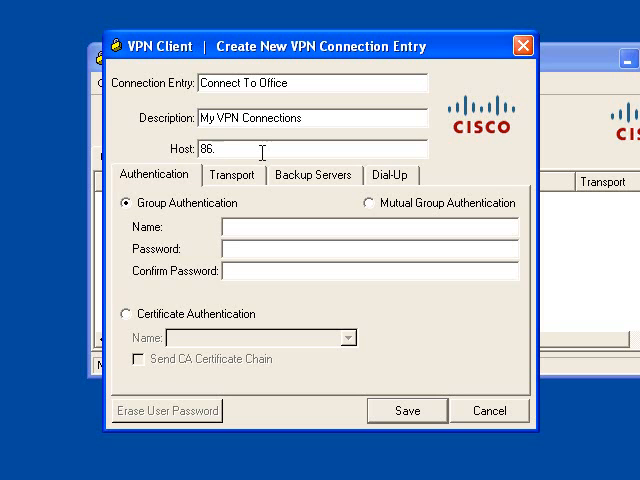
text(24.)
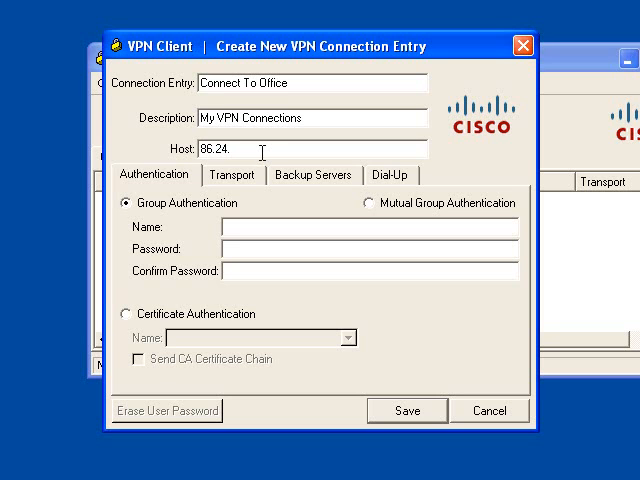
text(152)
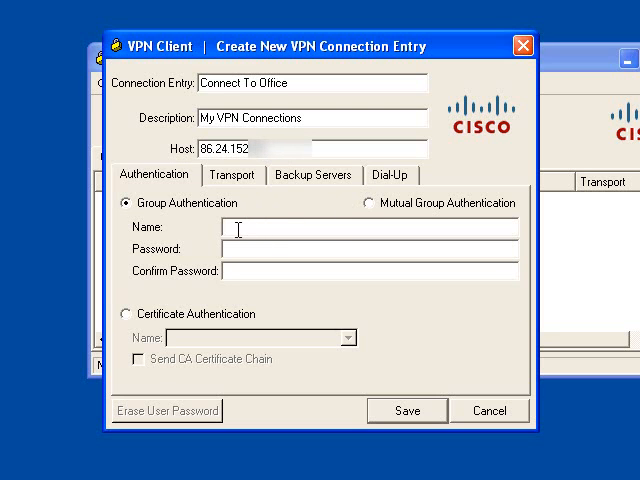
text(IPSEC-VPN-GROUP)
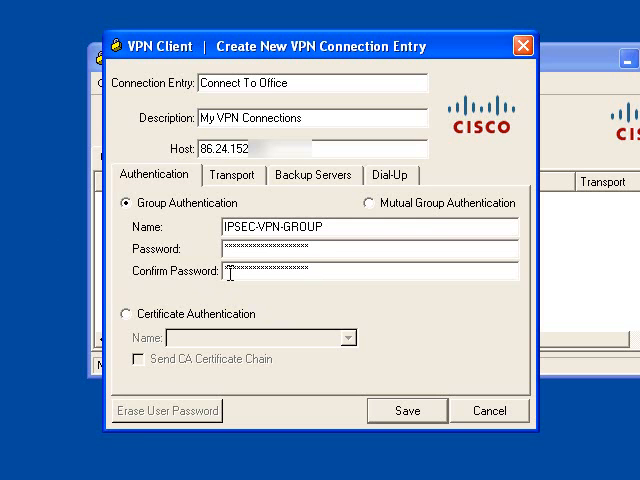
- Enable Allow Local LAN Access in the Transport settings and save the entry
click(232, 175)
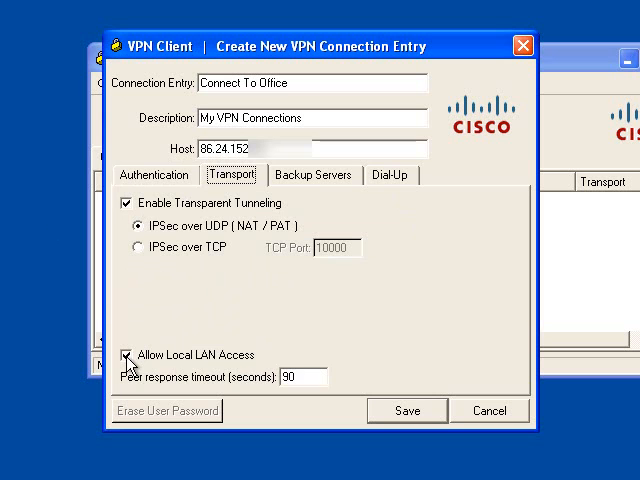
click(128, 355)
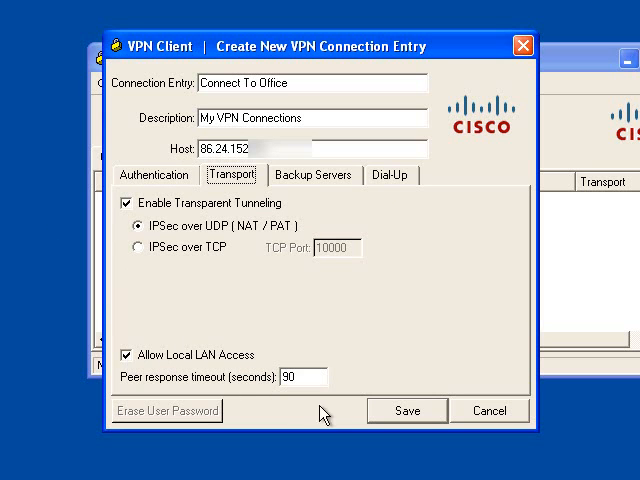
click(407, 410)
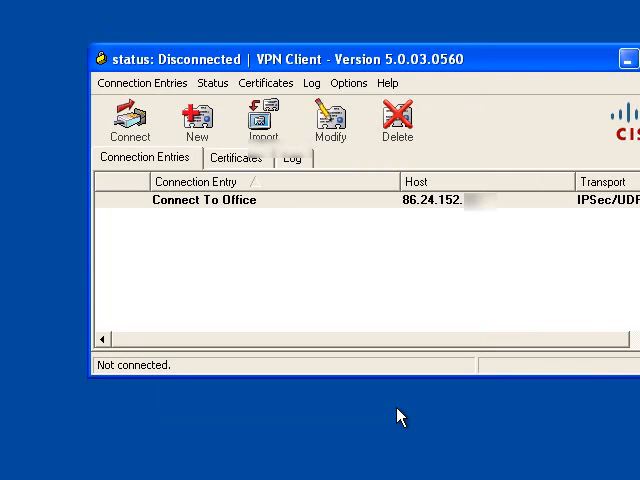
mouse_move(240, 267)
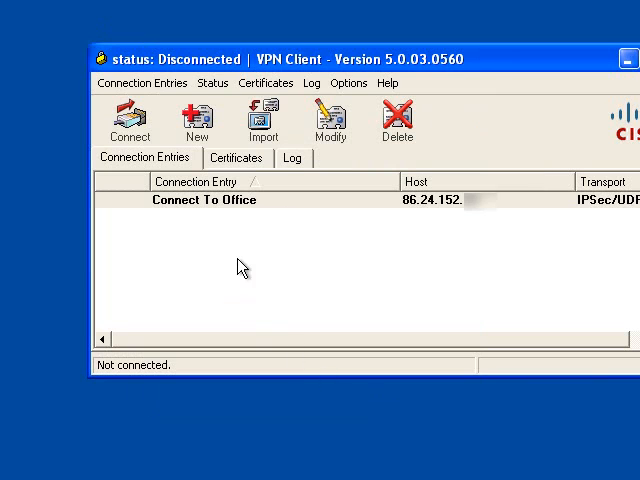
click(204, 200)
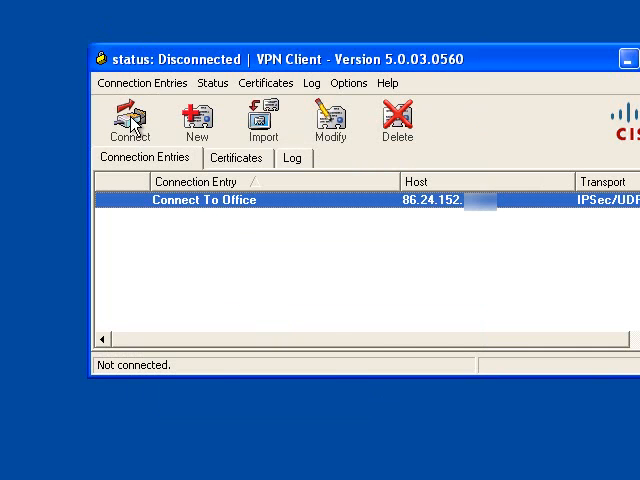
click(130, 120)
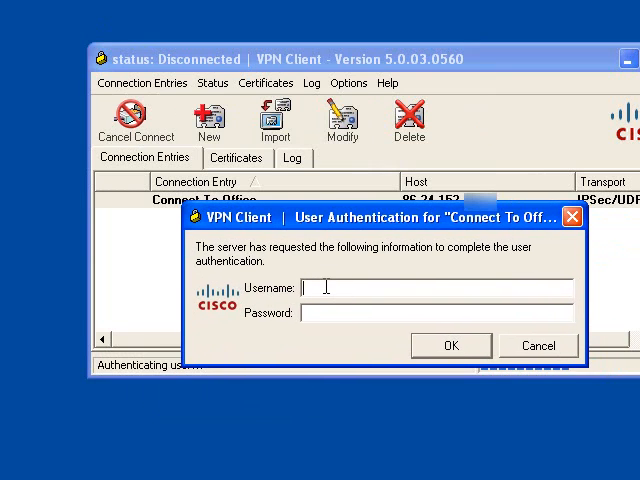
text(Pete)
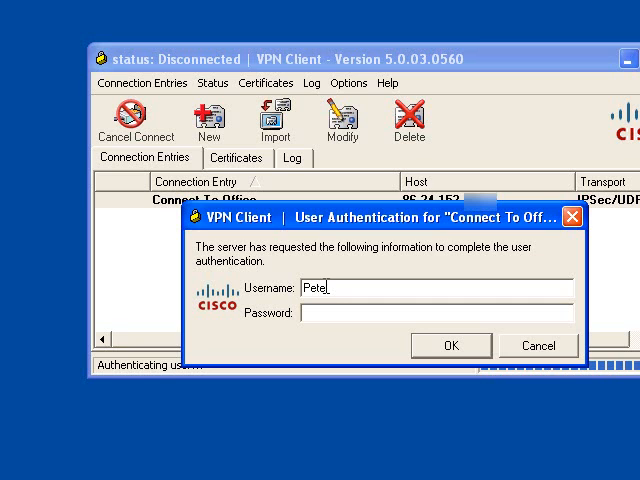
text(_ong)
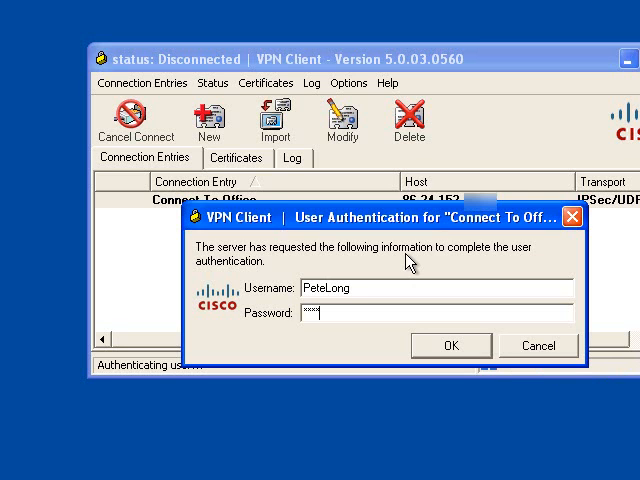
click(450, 345)
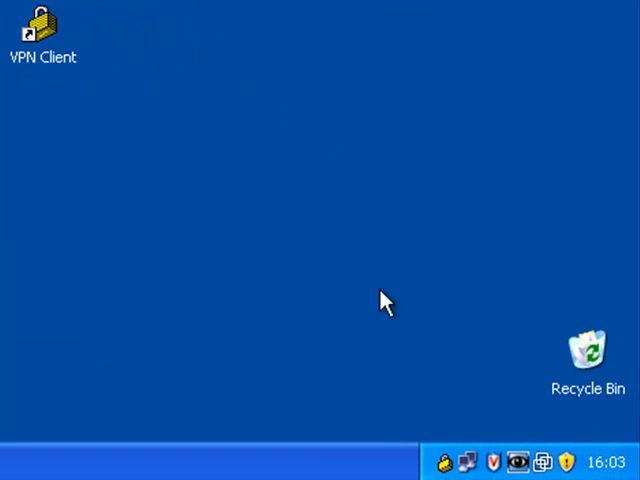
mouse_move(446, 462)
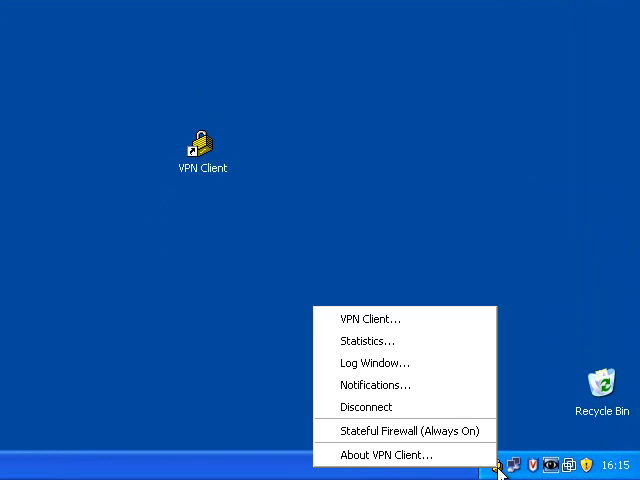
mouse_move(366, 407)
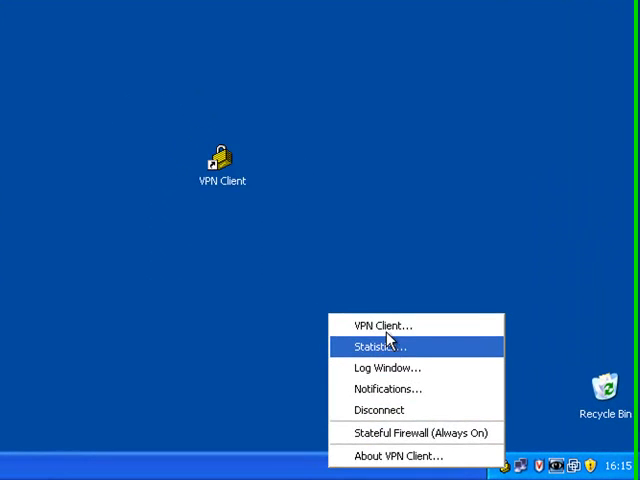
- Reopen the VPN Client window from the tray and disconnect the Connect To Office session
click(380, 325)
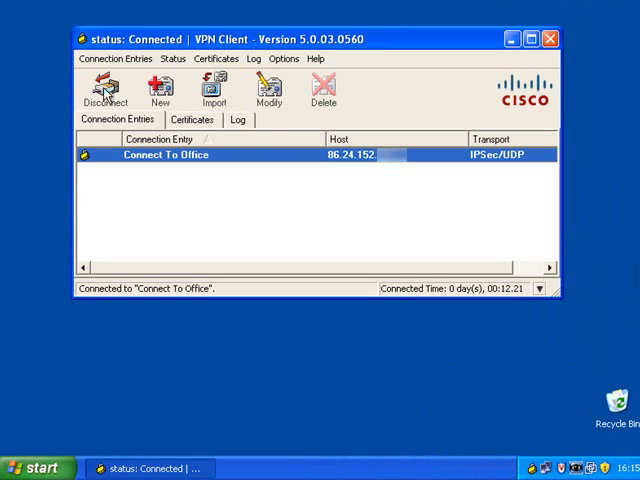
click(101, 90)
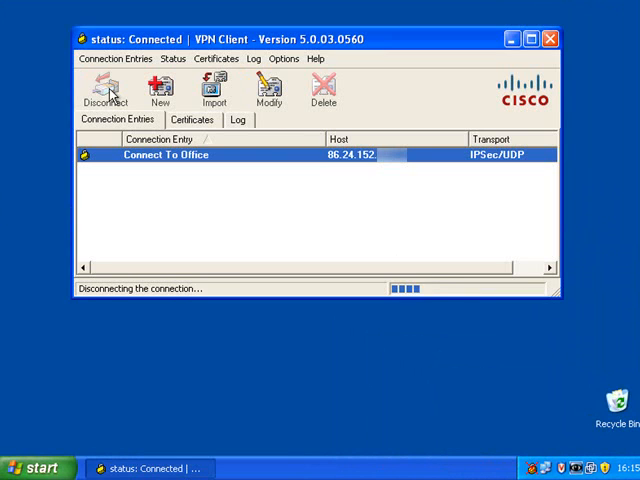
click(106, 90)
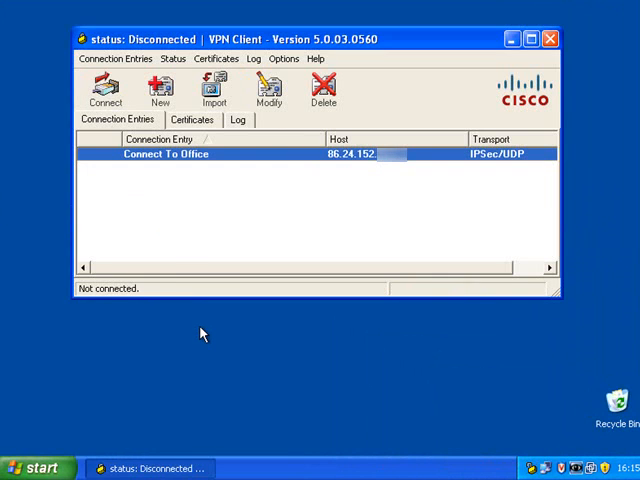
mouse_move(100, 302)
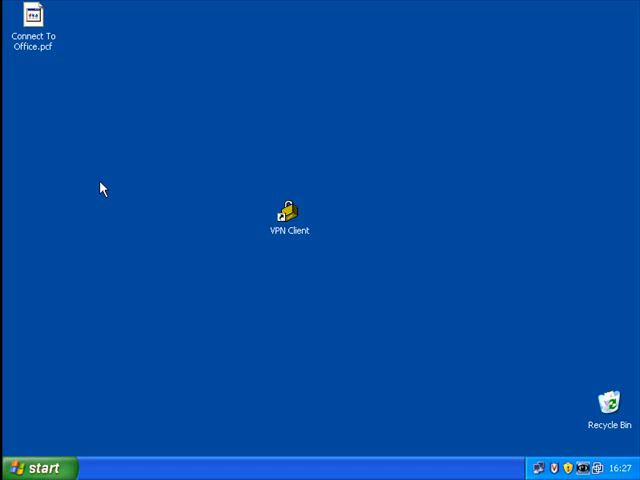
- Select the Connect To Office.pcf file, then relaunch VPN Client from its desktop shortcut
click(37, 20)
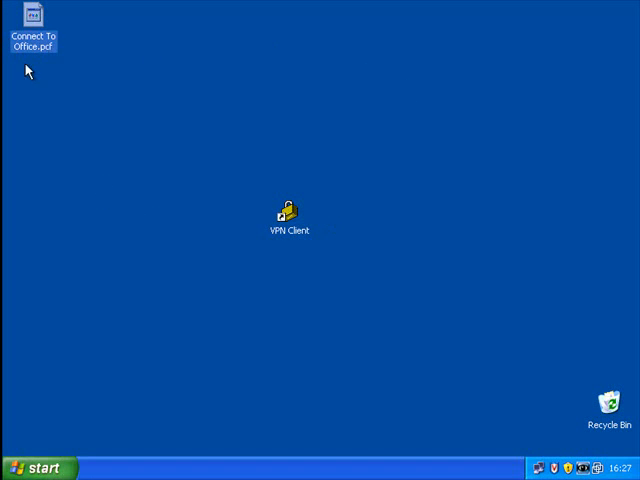
mouse_move(70, 240)
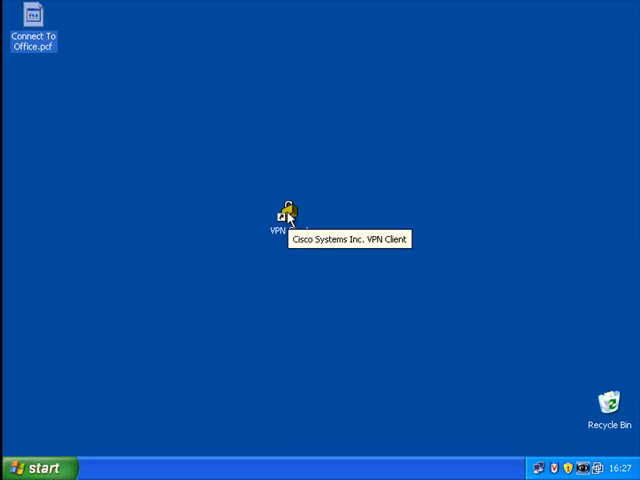
click(288, 218)
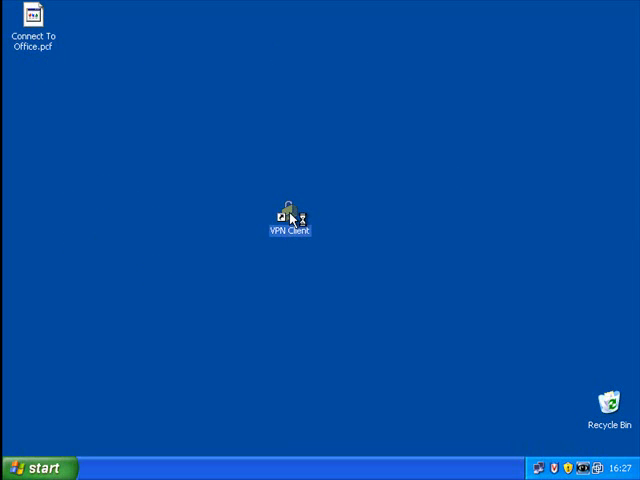
double_click(289, 218)
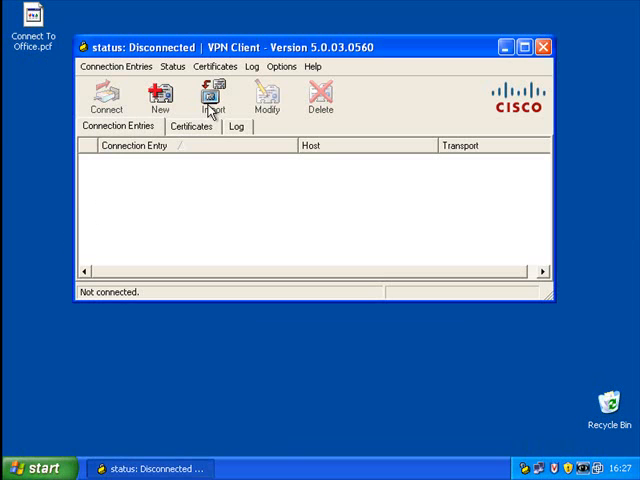
- Import Connect To Office.pcf from the Desktop and acknowledge the success message
click(210, 97)
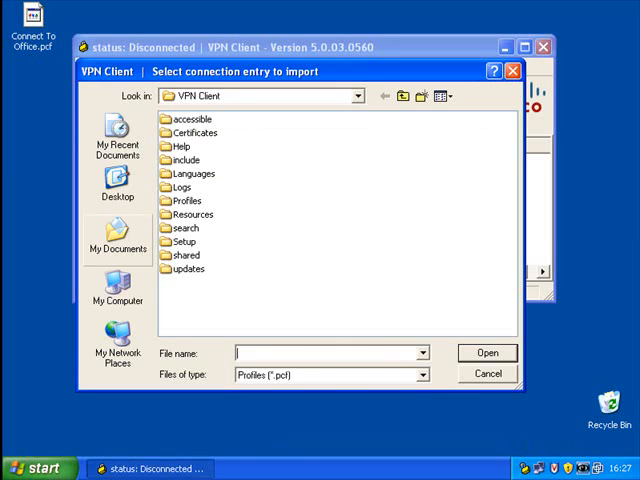
click(117, 180)
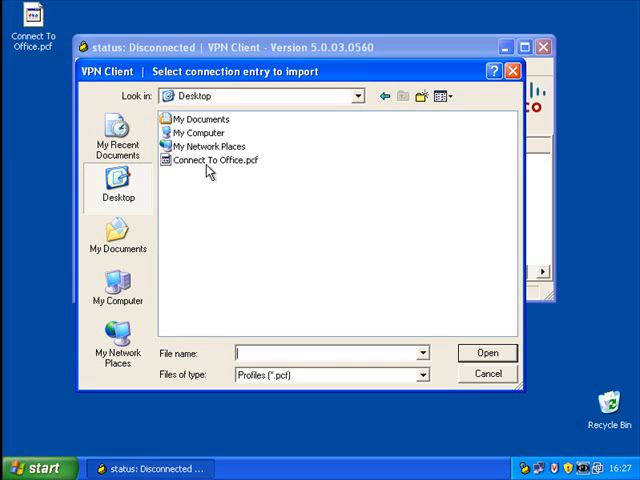
click(213, 160)
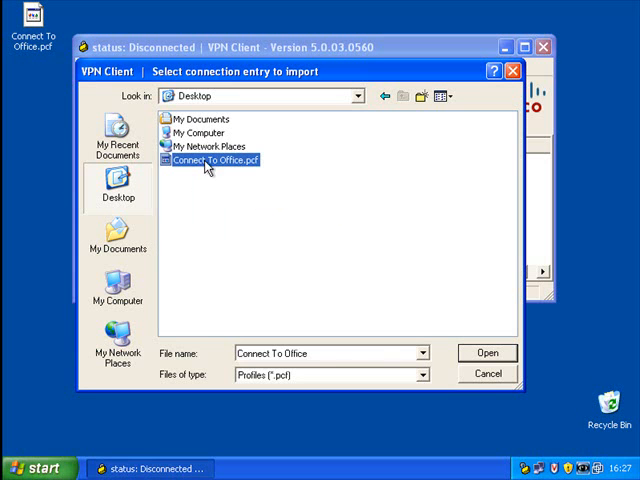
mouse_move(484, 353)
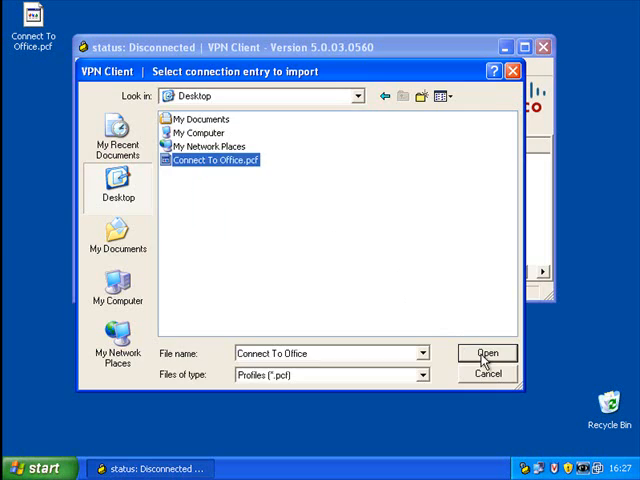
click(489, 353)
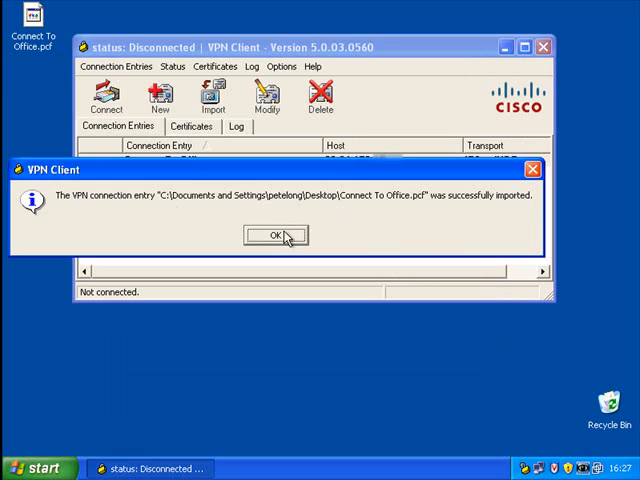
click(275, 235)
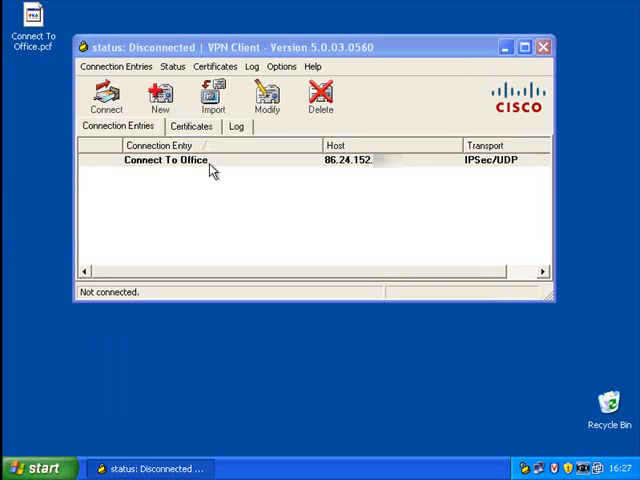
- Connect to Connect To Office after submitting the login password, then minimize the client window
click(165, 160)
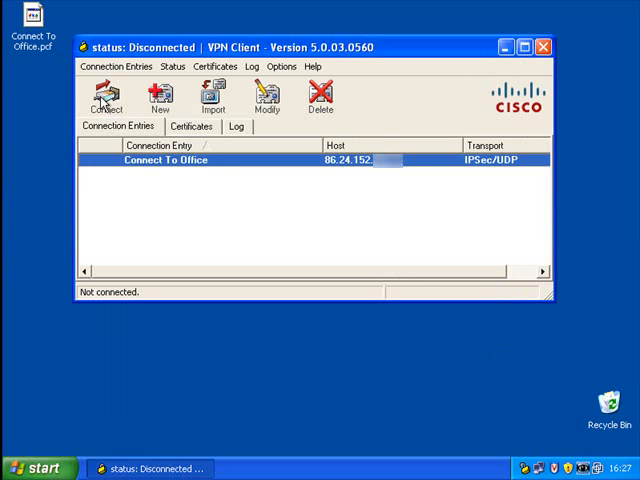
click(106, 98)
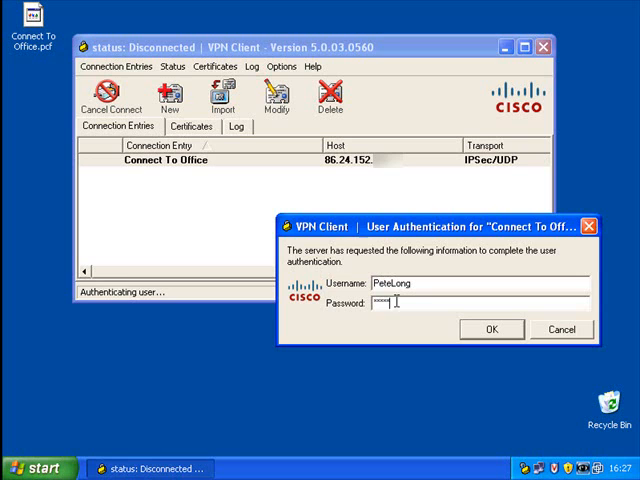
click(491, 329)
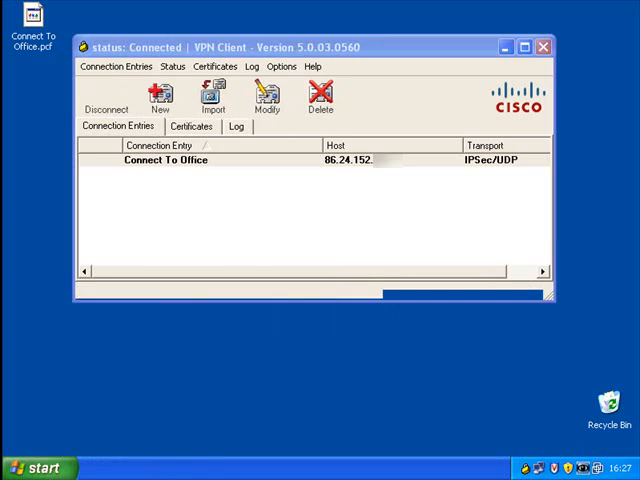
click(543, 46)
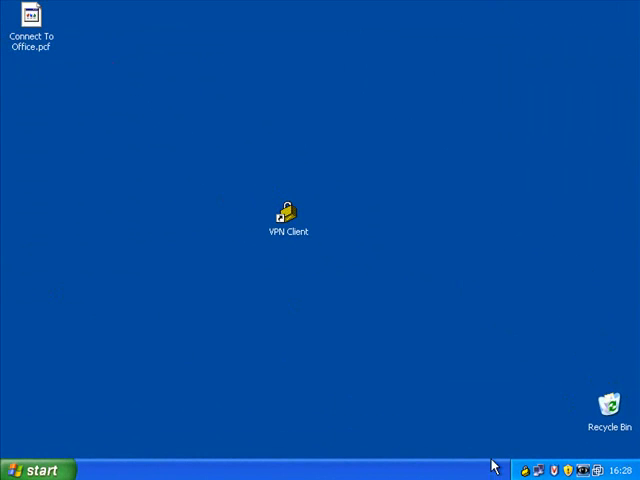
- Reopen the VPN Client from the tray padlock, disconnect Connect To Office, and close the window
click(532, 468)
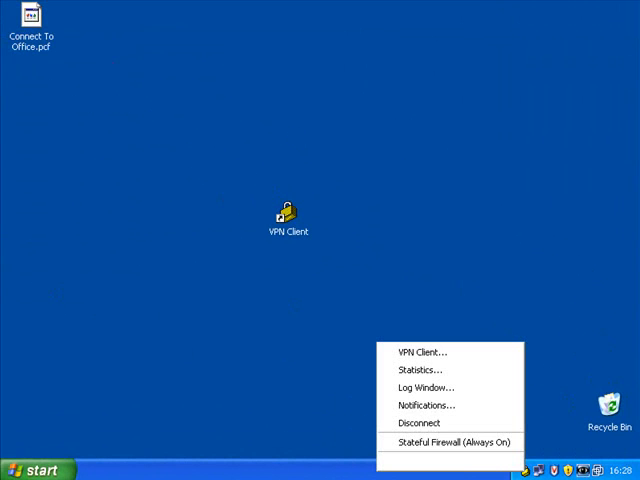
mouse_move(416, 423)
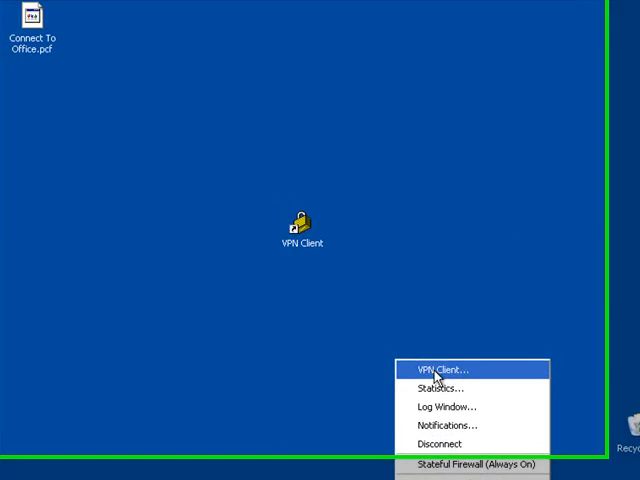
click(448, 368)
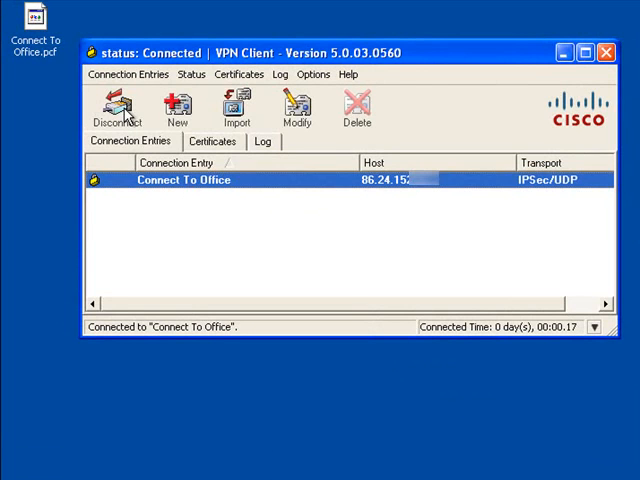
click(117, 108)
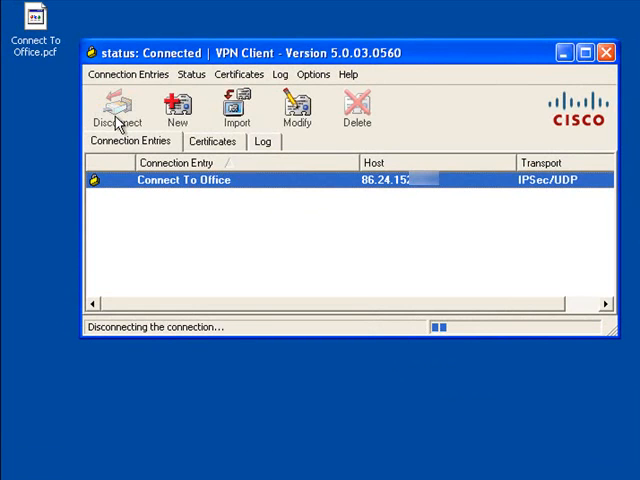
click(117, 108)
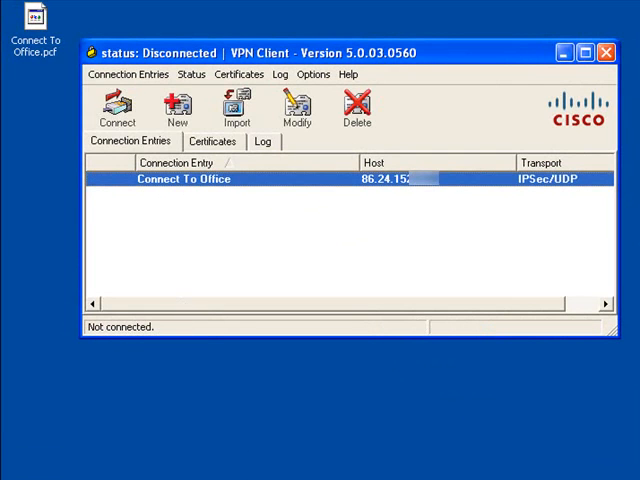
mouse_move(146, 339)
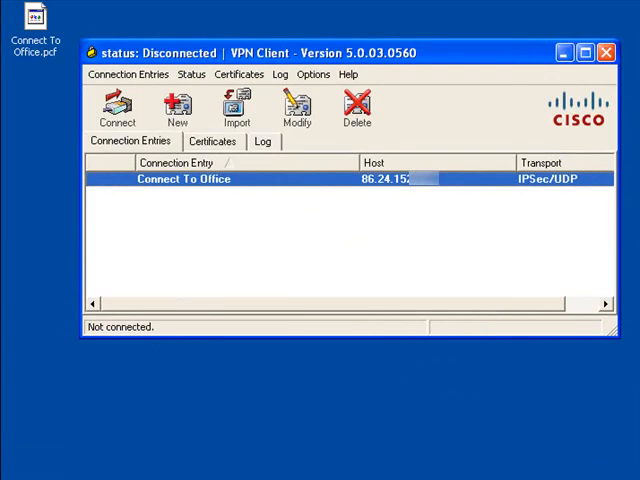
click(606, 52)
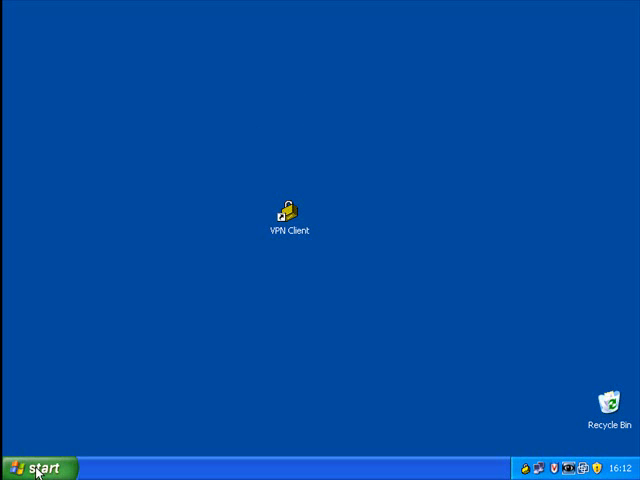
mouse_move(30, 467)
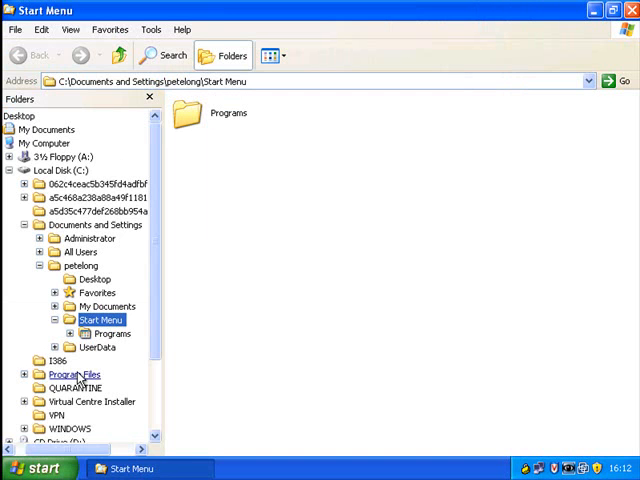
- Browse through Program Files into the VPN Client Profiles folder
click(55, 170)
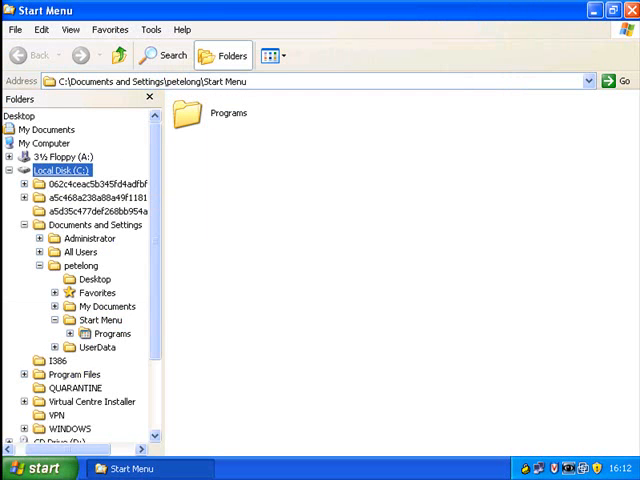
click(62, 170)
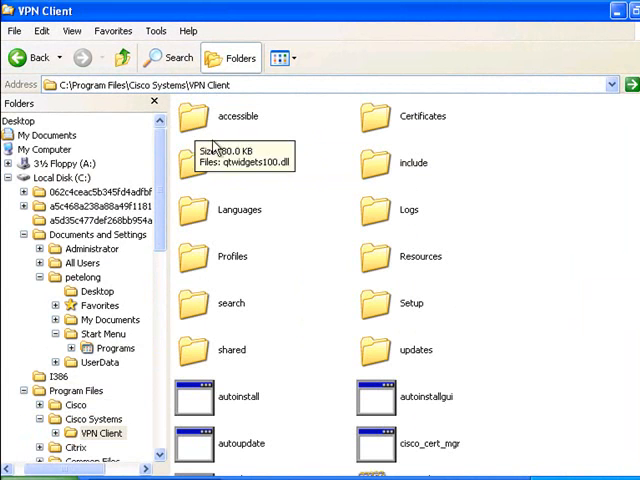
double_click(231, 257)
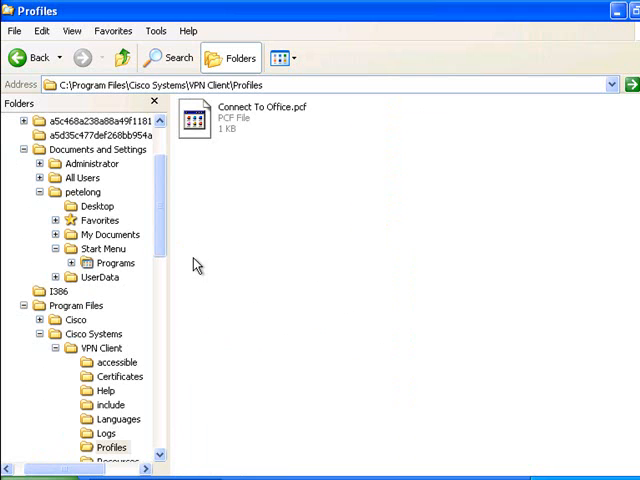
- Cut the Connect To Office.pcf file and restore the Explorer window down from full screen
click(260, 112)
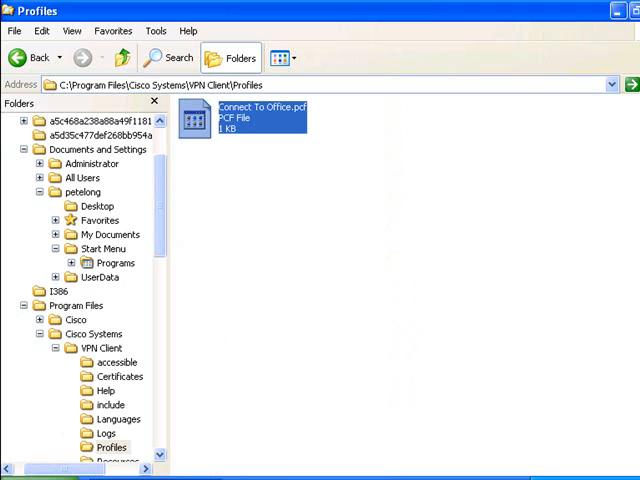
right_click(240, 117)
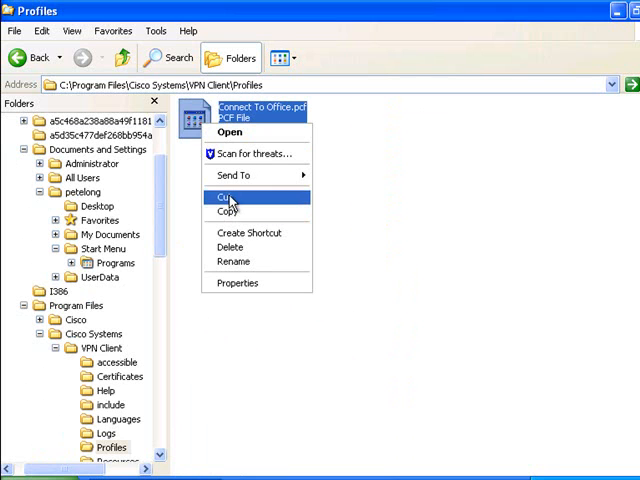
click(226, 196)
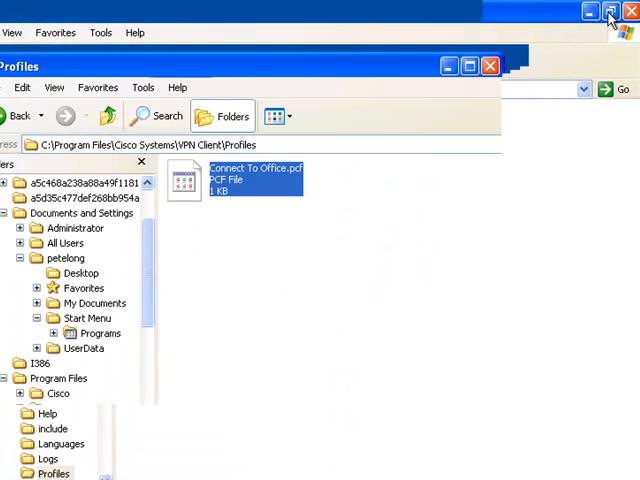
click(632, 11)
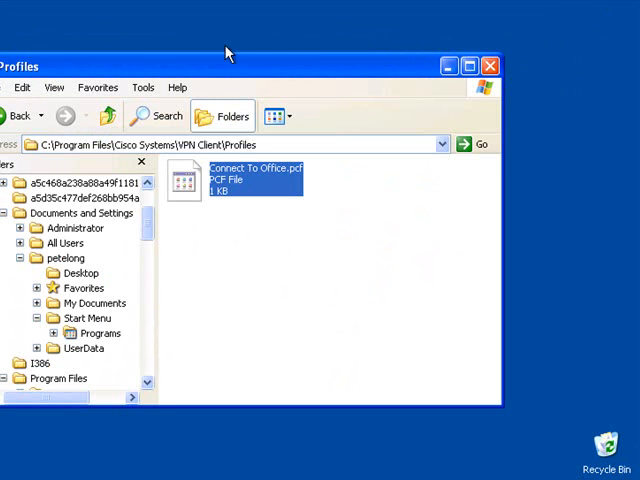